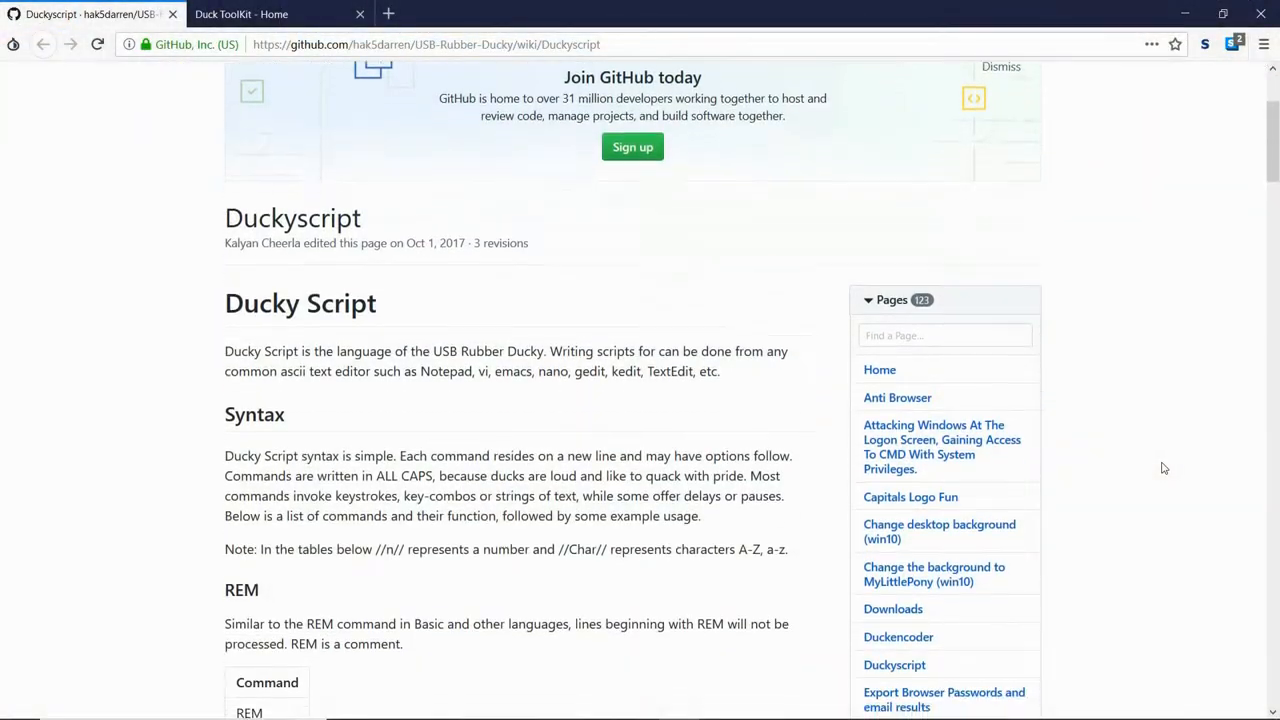
- Scroll the Duck Toolkit home page down to Payload Decoder and go to Decode Payload
{"action": "scroll", "scroll_direction": "down", "scroll_amount": 3}
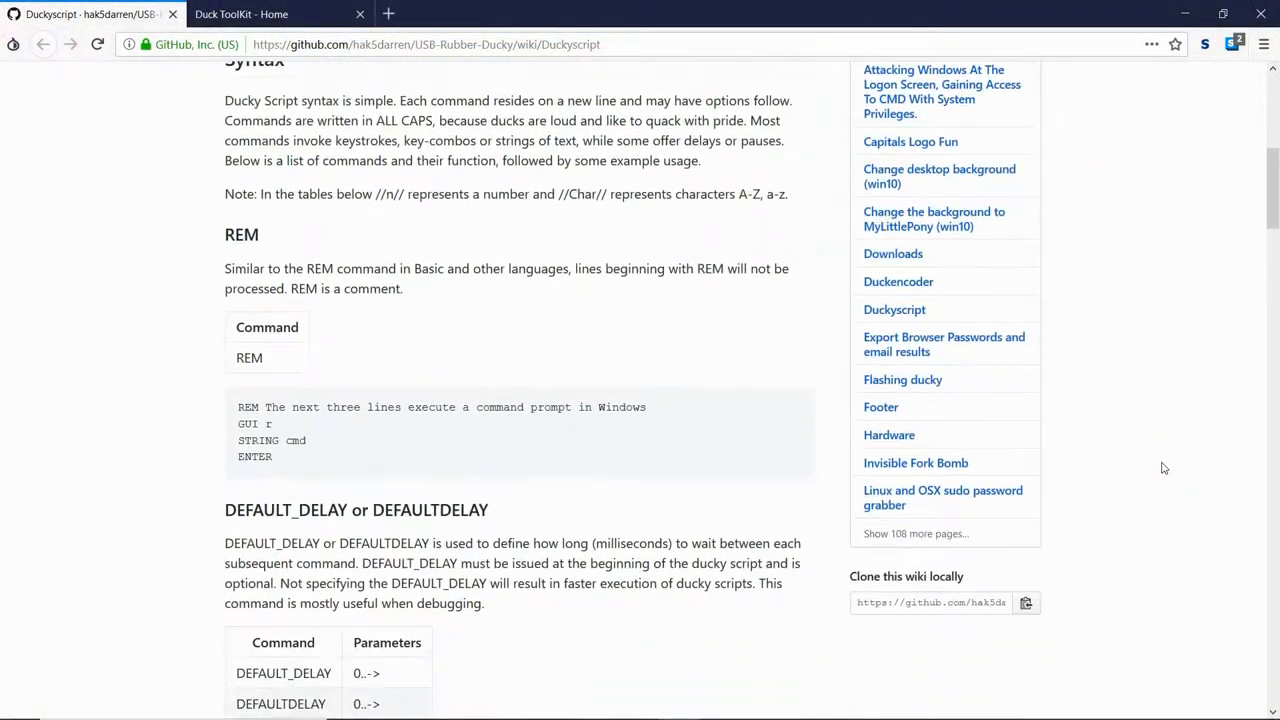
{"action": "scroll", "scroll_direction": "down", "scroll_amount": 3}
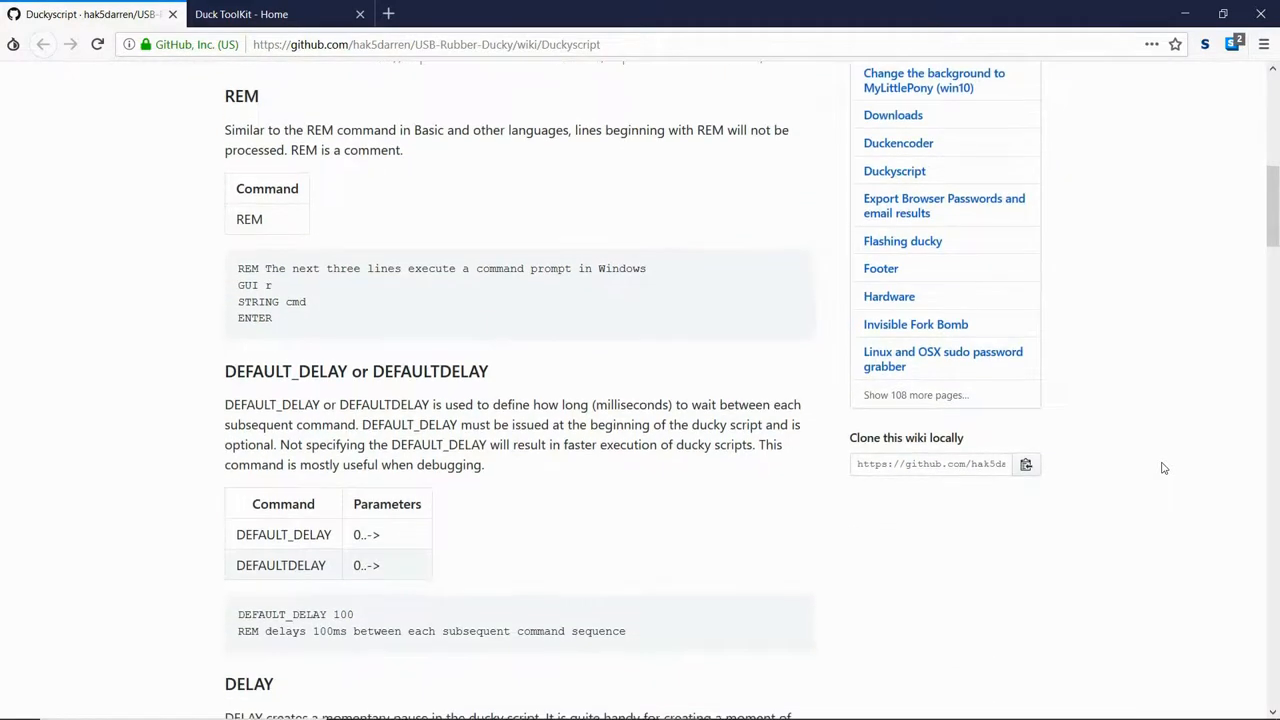
{"action": "scroll", "scroll_direction": "down", "scroll_amount": 3}
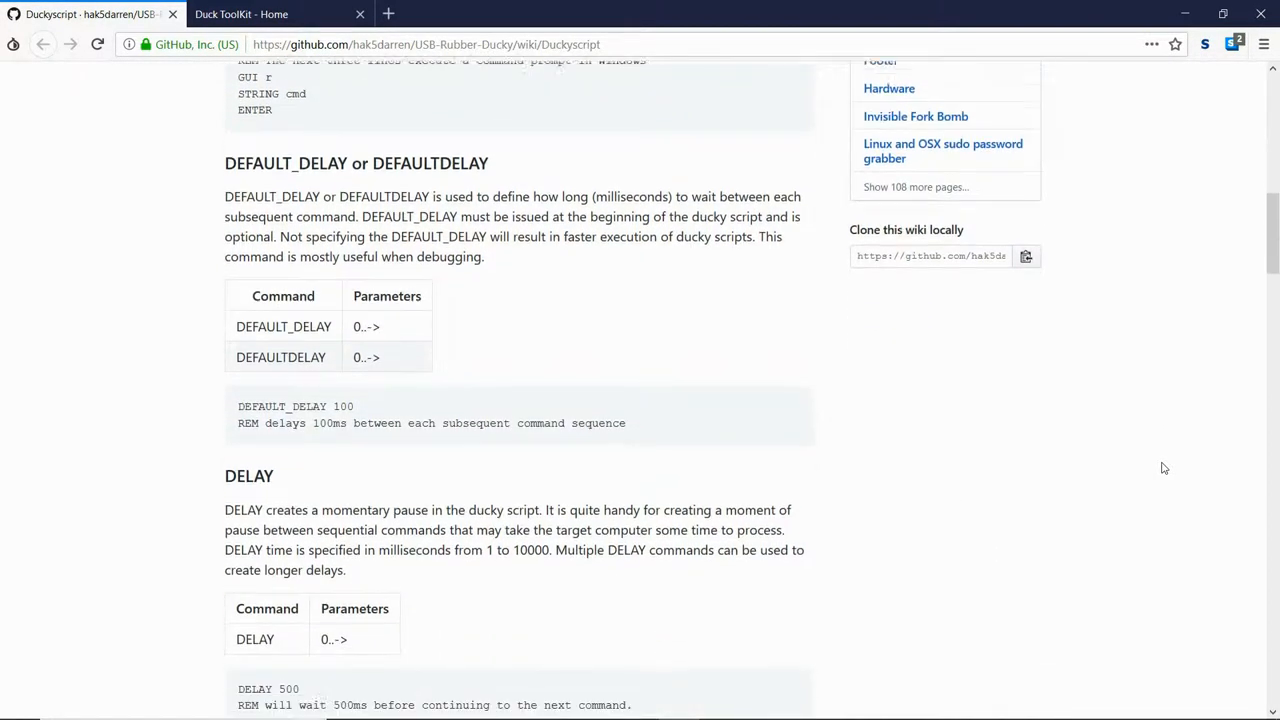
{"action": "scroll", "scroll_direction": "down", "scroll_amount": 3}
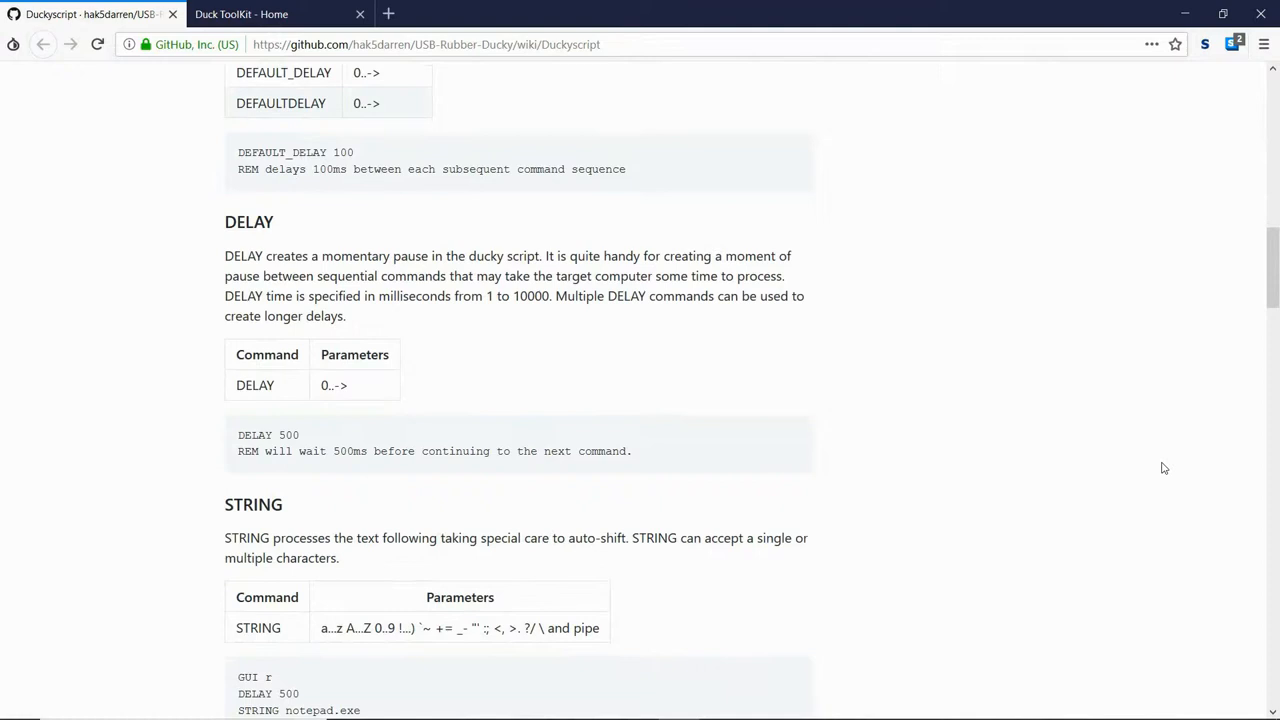
{"action": "scroll", "scroll_direction": "down", "scroll_amount": 3}
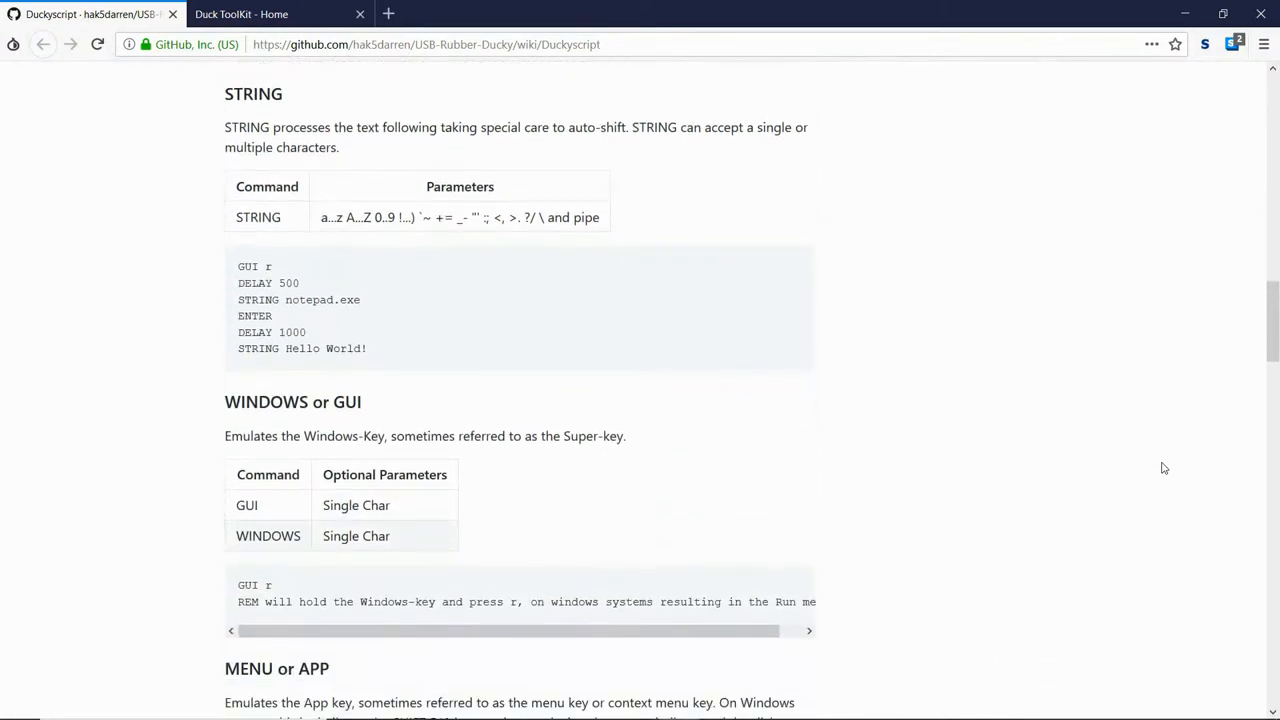
{"action": "scroll", "scroll_direction": "down", "scroll_amount": 3}
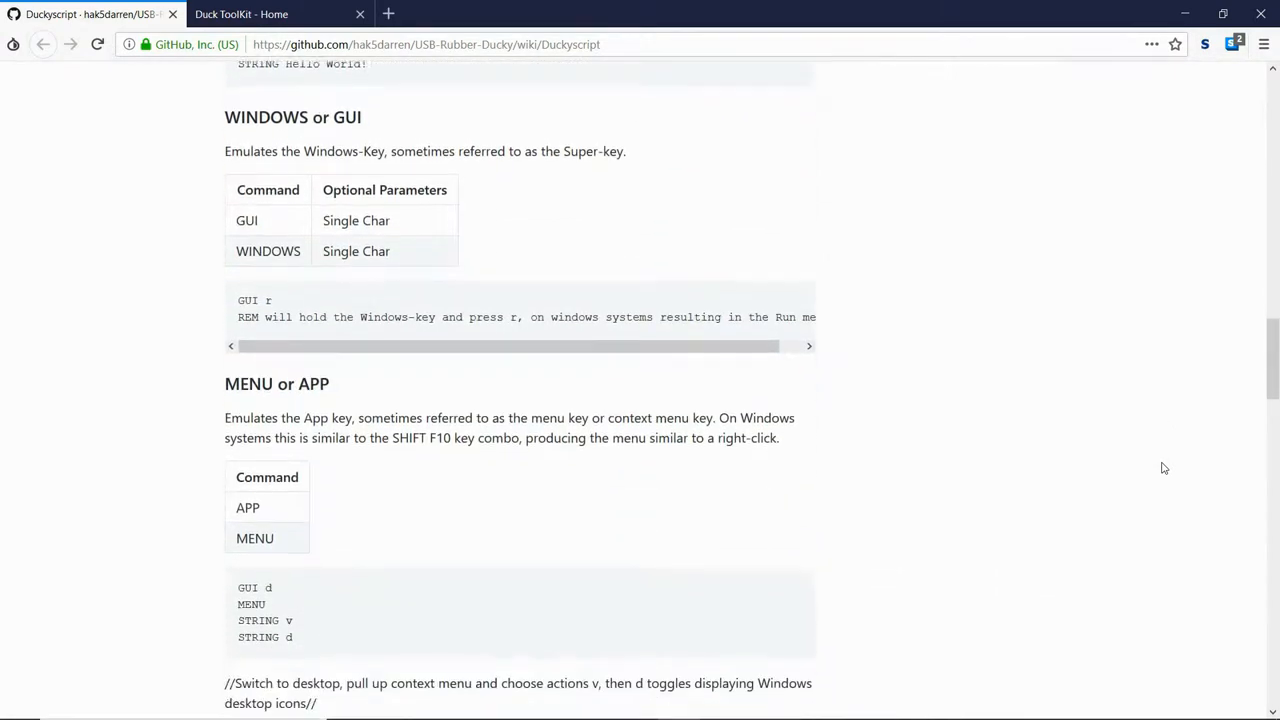
{"action": "scroll", "scroll_direction": "down", "scroll_amount": 3}
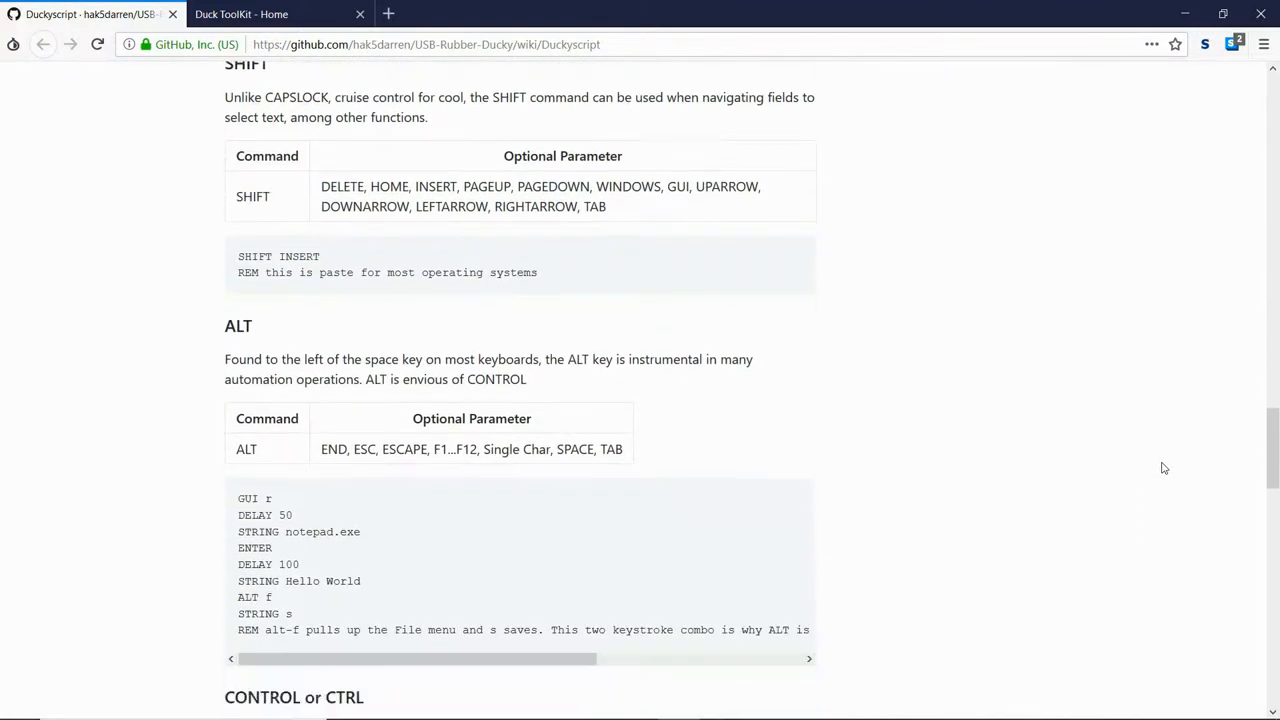
{"action": "scroll", "scroll_direction": "down", "scroll_amount": 3}
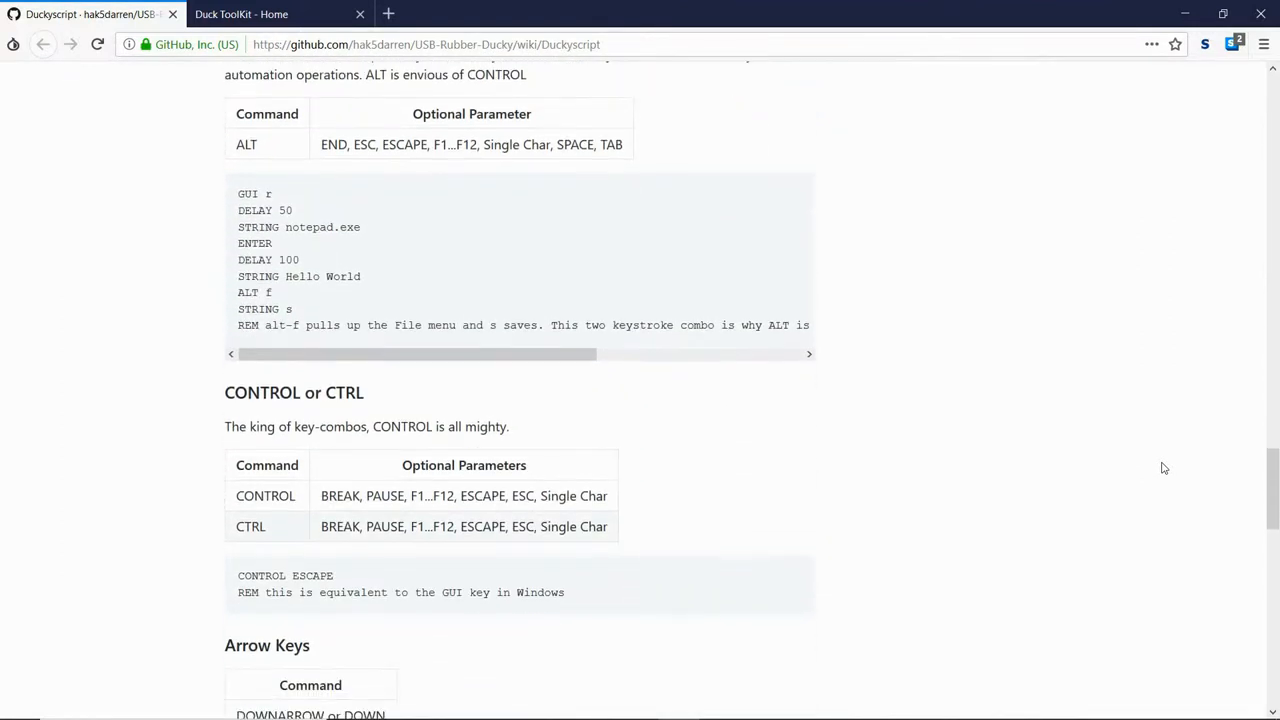
{"action": "scroll", "scroll_direction": "down", "scroll_amount": 3}
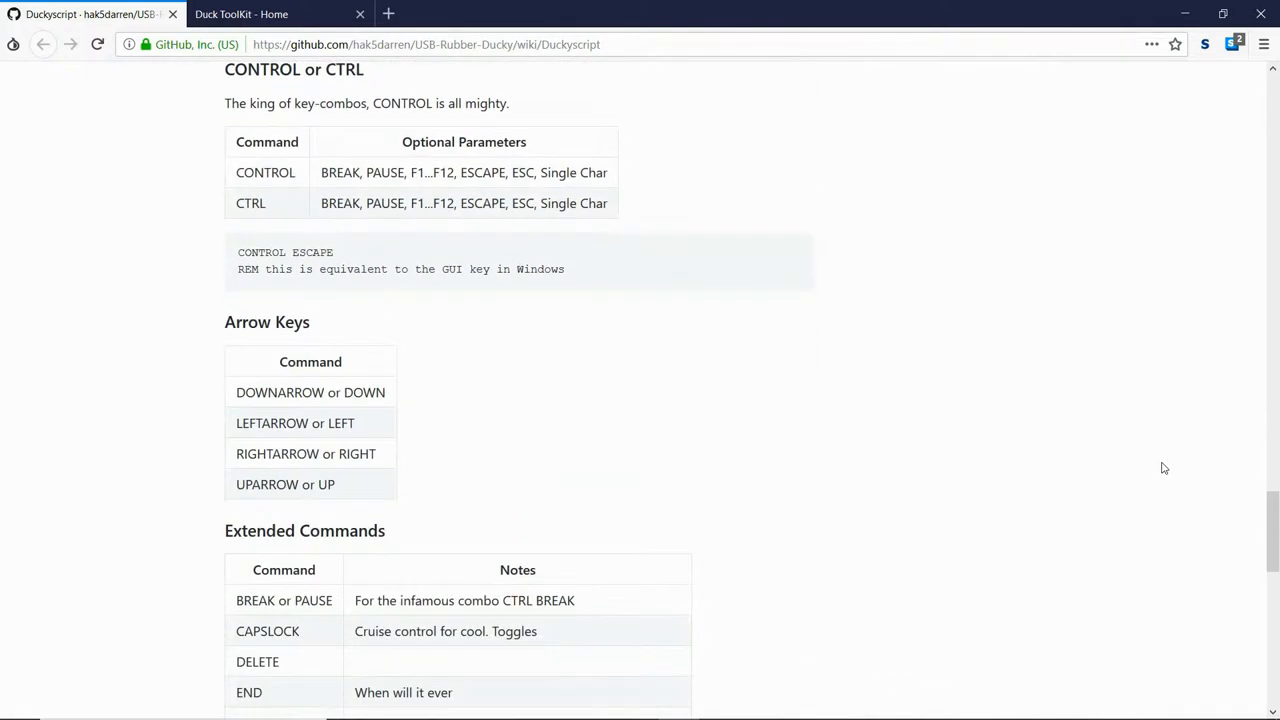
{"action": "scroll", "scroll_direction": "down", "scroll_amount": 3}
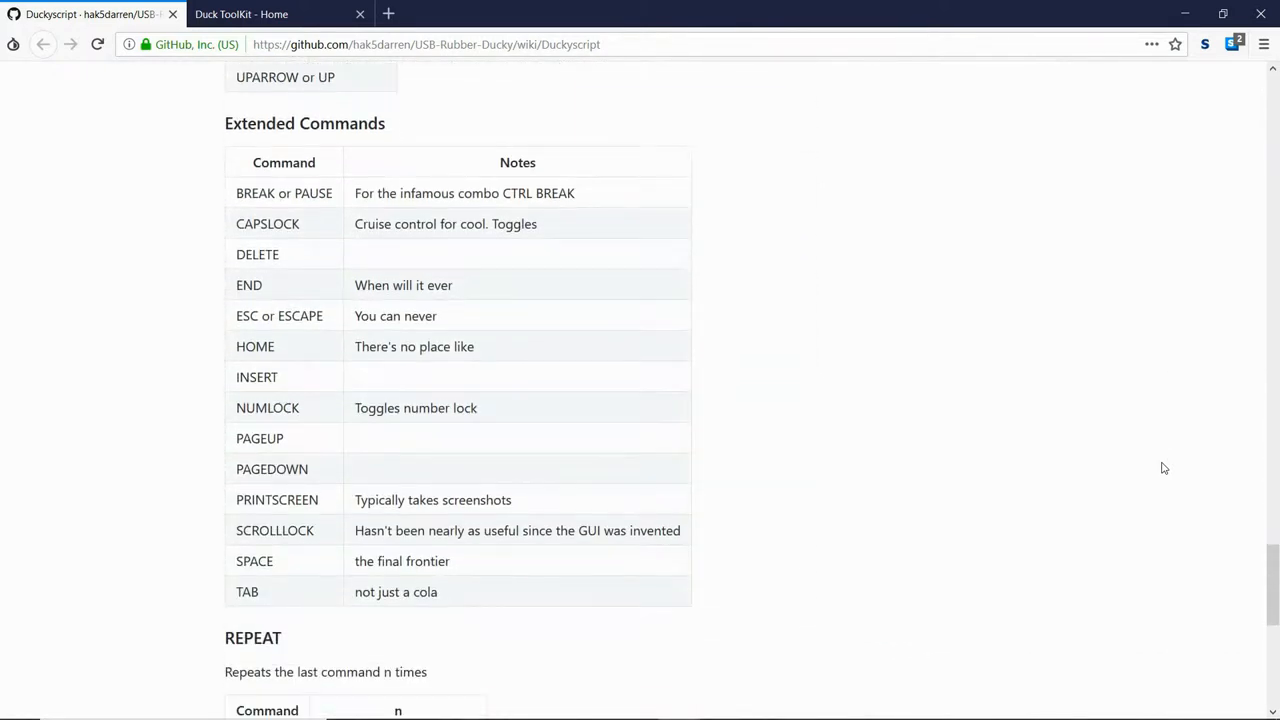
{"action": "scroll", "scroll_direction": "down", "scroll_amount": 3}
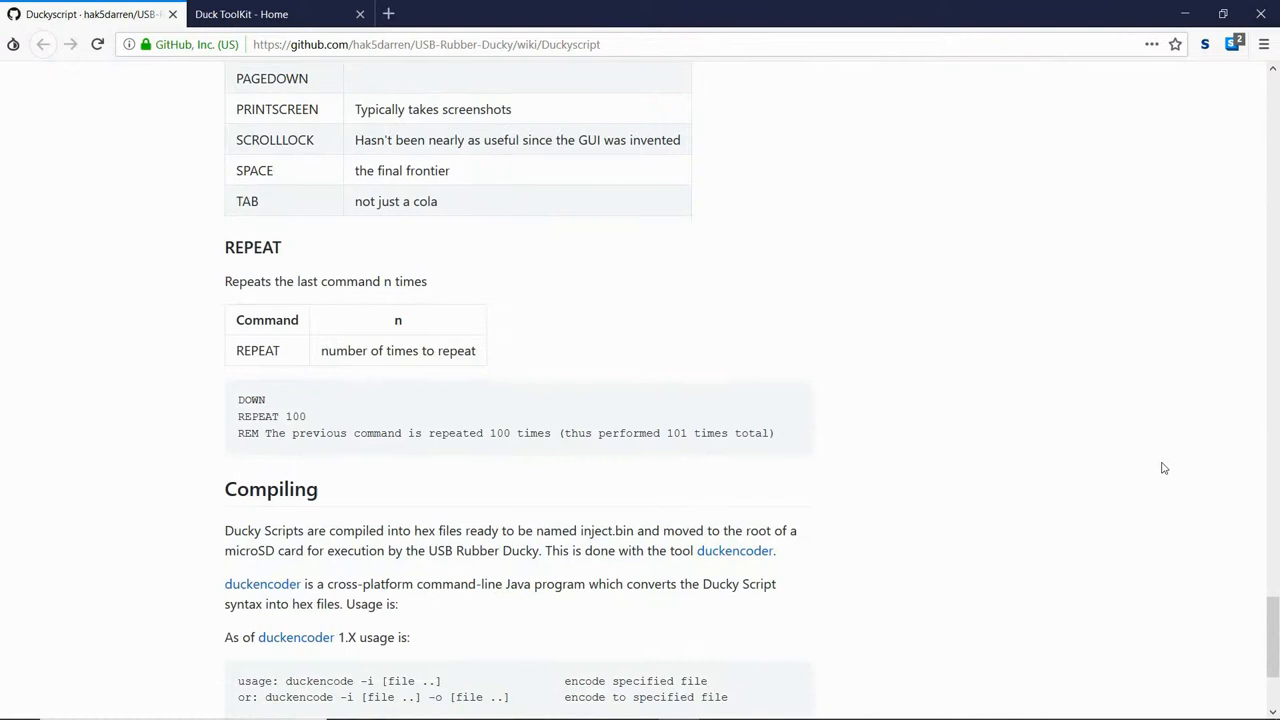
{"action": "scroll", "scroll_direction": "down", "scroll_amount": 3}
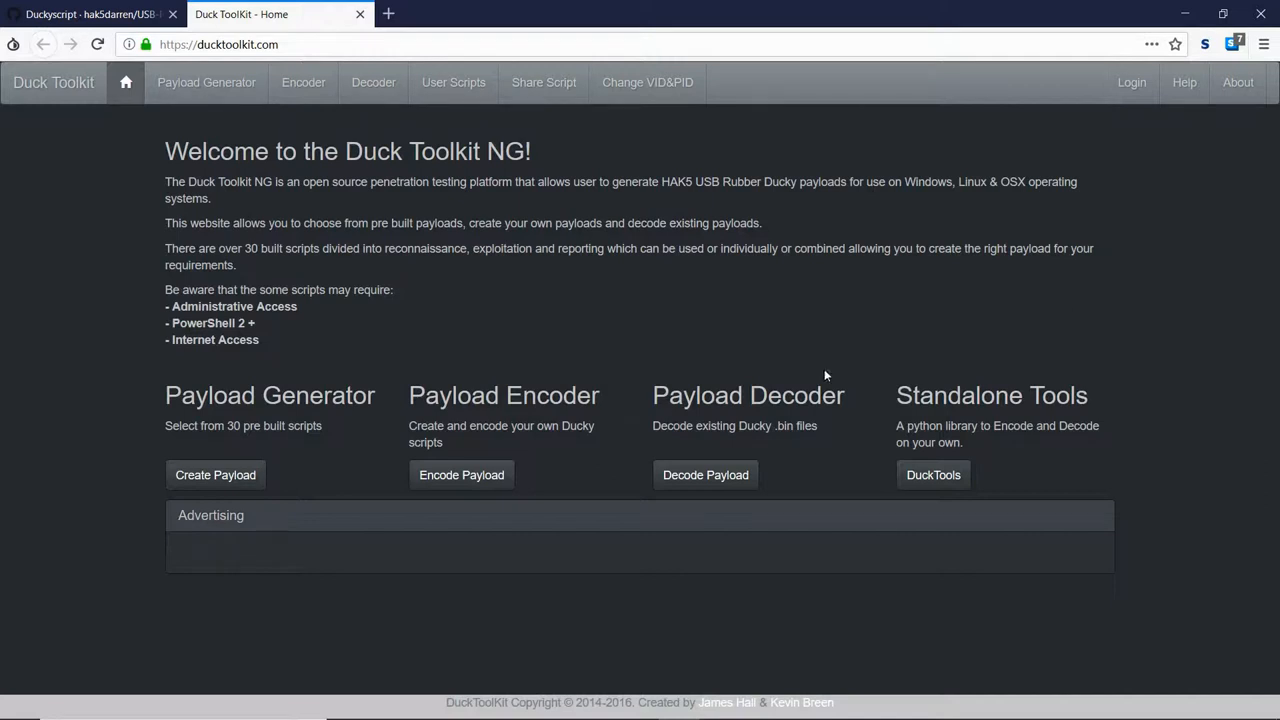
{"action": "left_click", "coordinate": [704, 474]}
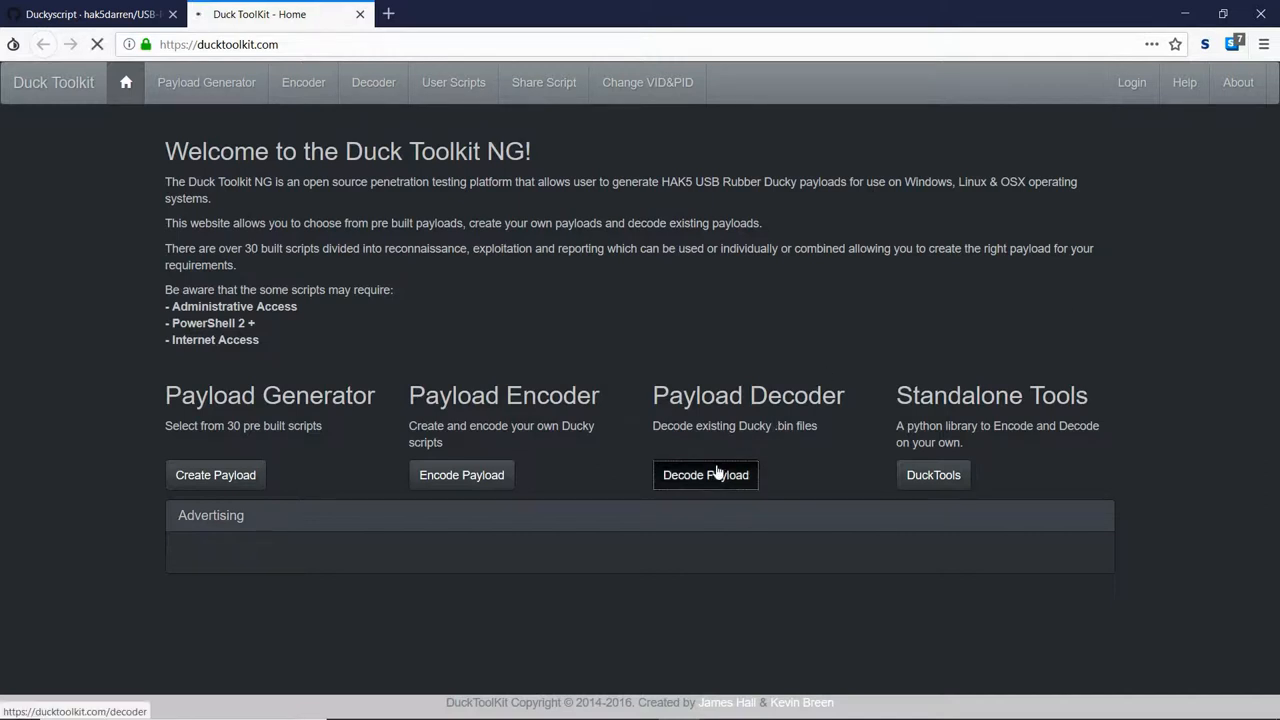
{"action": "left_click", "coordinate": [704, 474]}
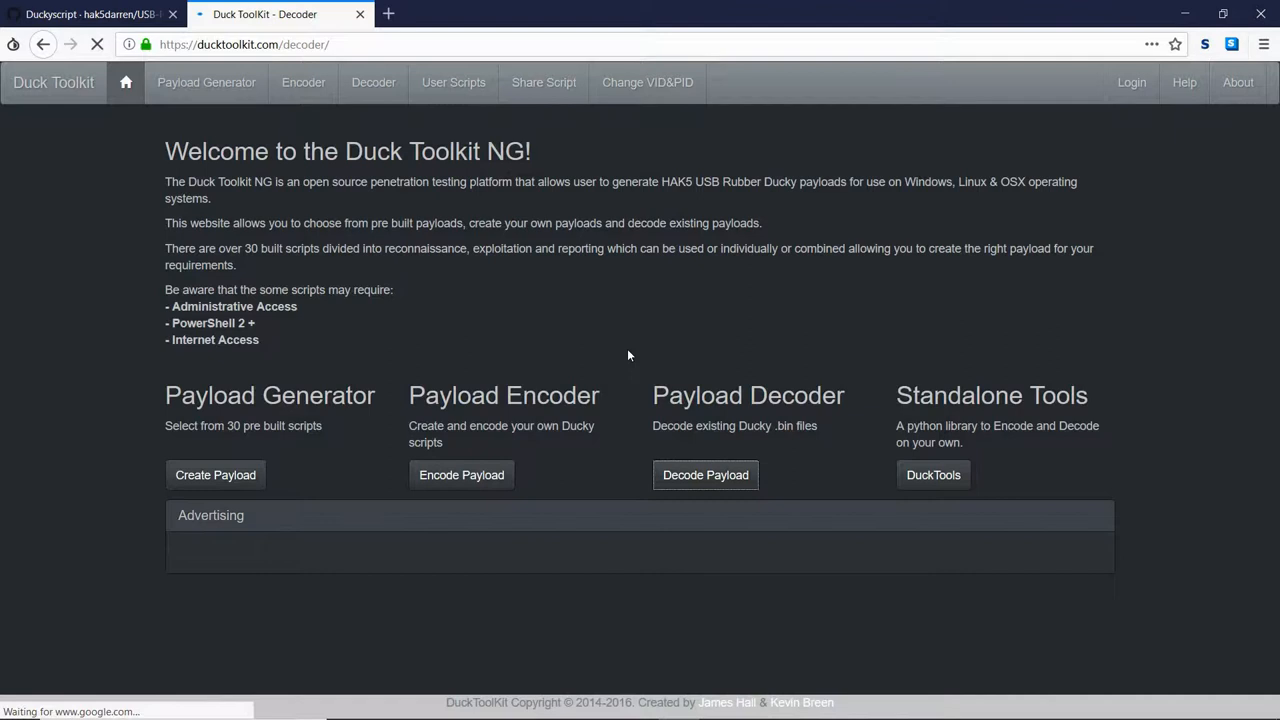
{"action": "left_click", "coordinate": [704, 474]}
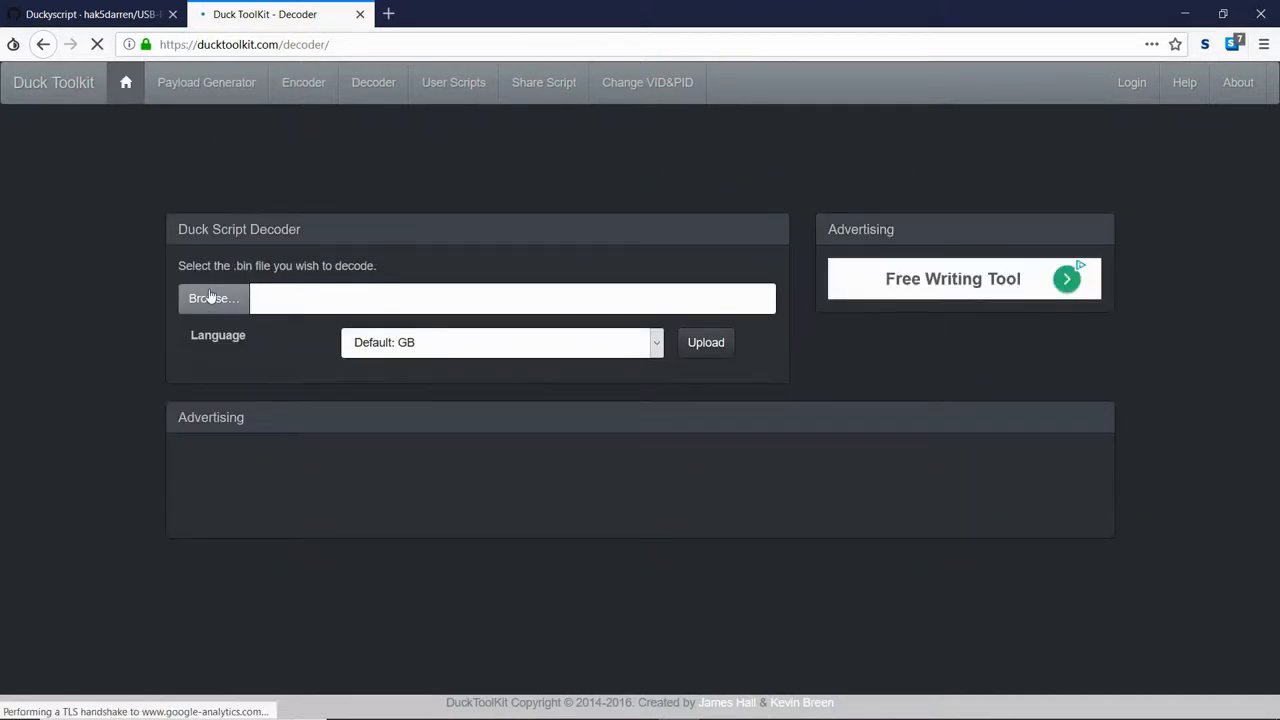
- Browse to SD Card (E:) and choose inject.bin as the file to decode
{"action": "left_click", "coordinate": [212, 298]}
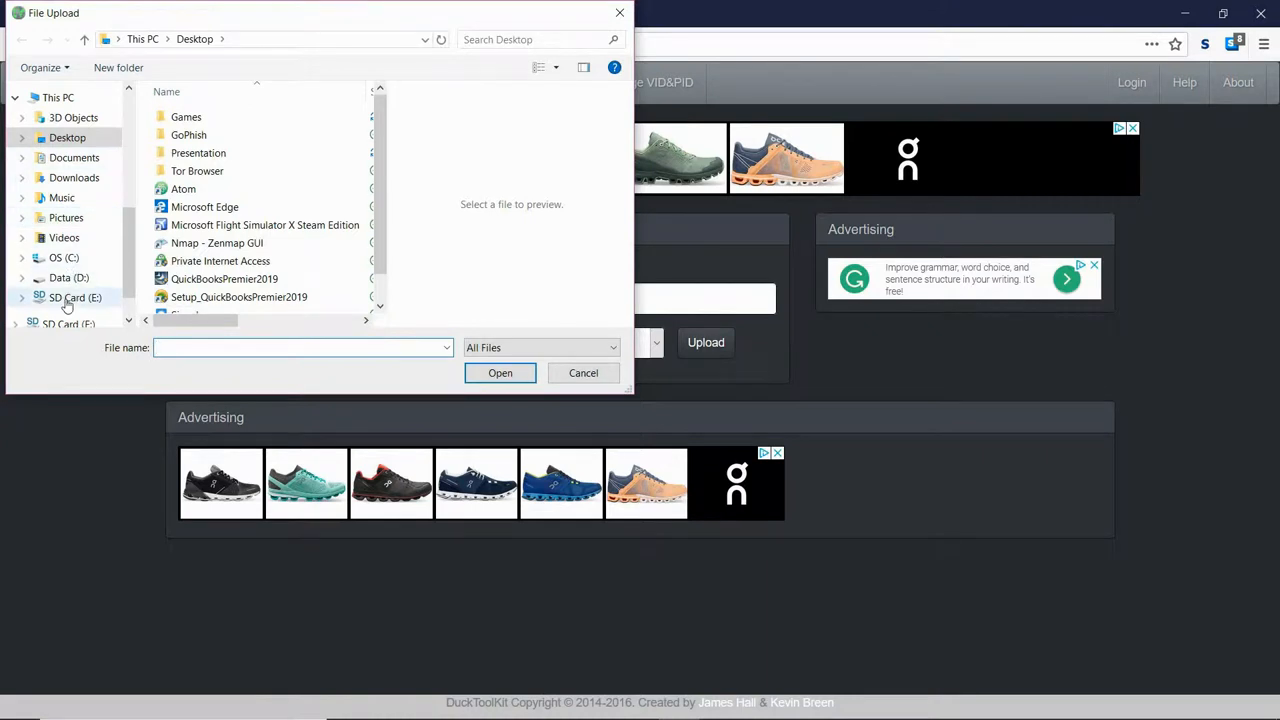
{"action": "left_click", "coordinate": [74, 296]}
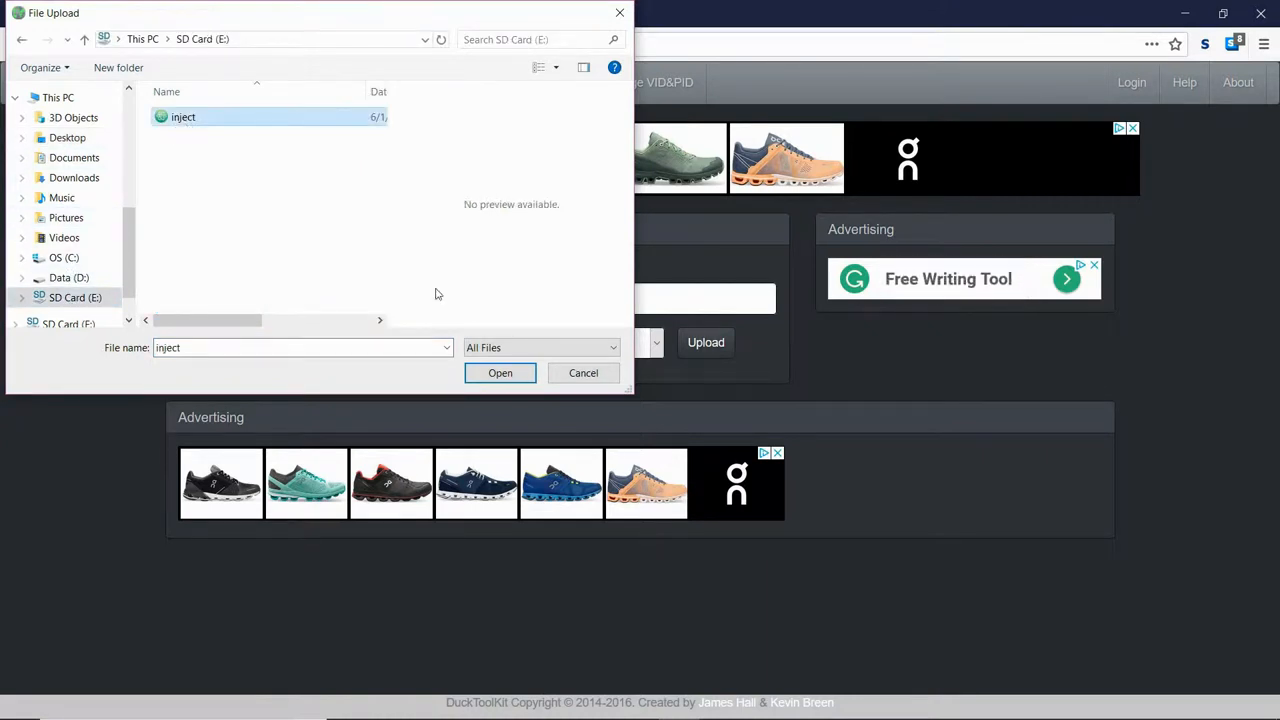
{"action": "left_click", "coordinate": [500, 372]}
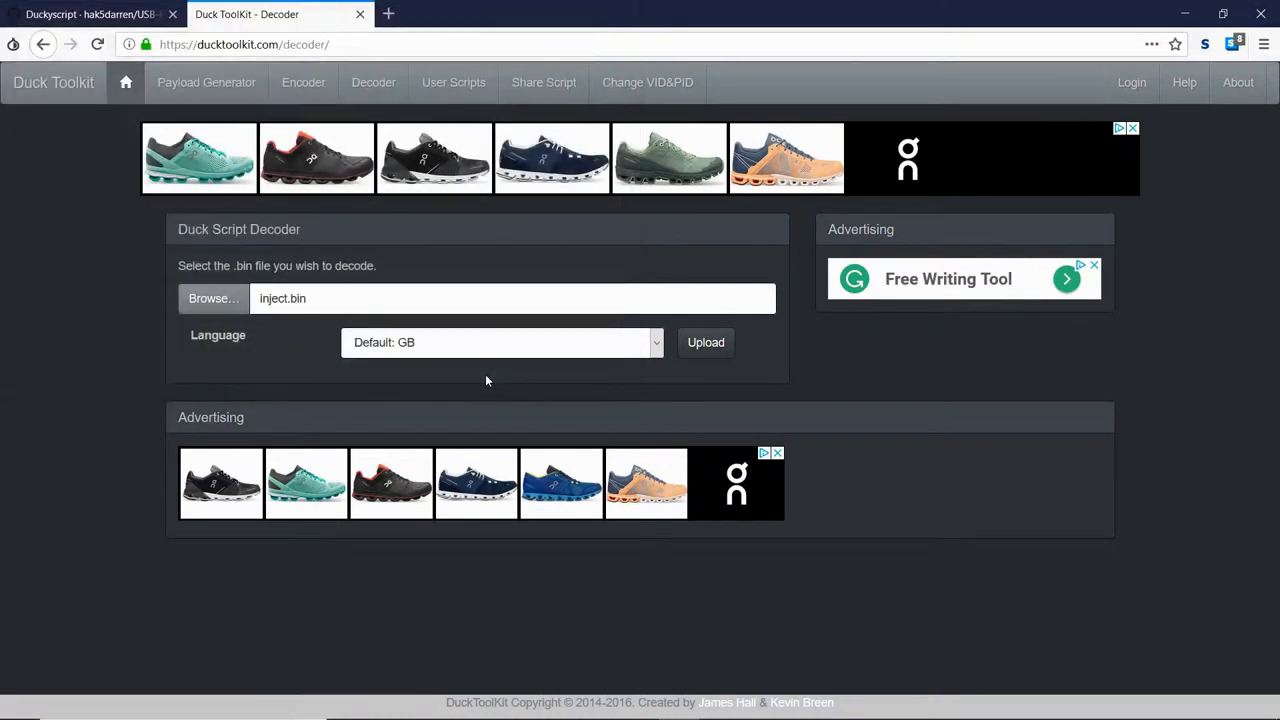
- Upload inject.bin for decoding and view the resulting duckycode.txt script in Notepad
{"action": "left_click", "coordinate": [704, 342]}
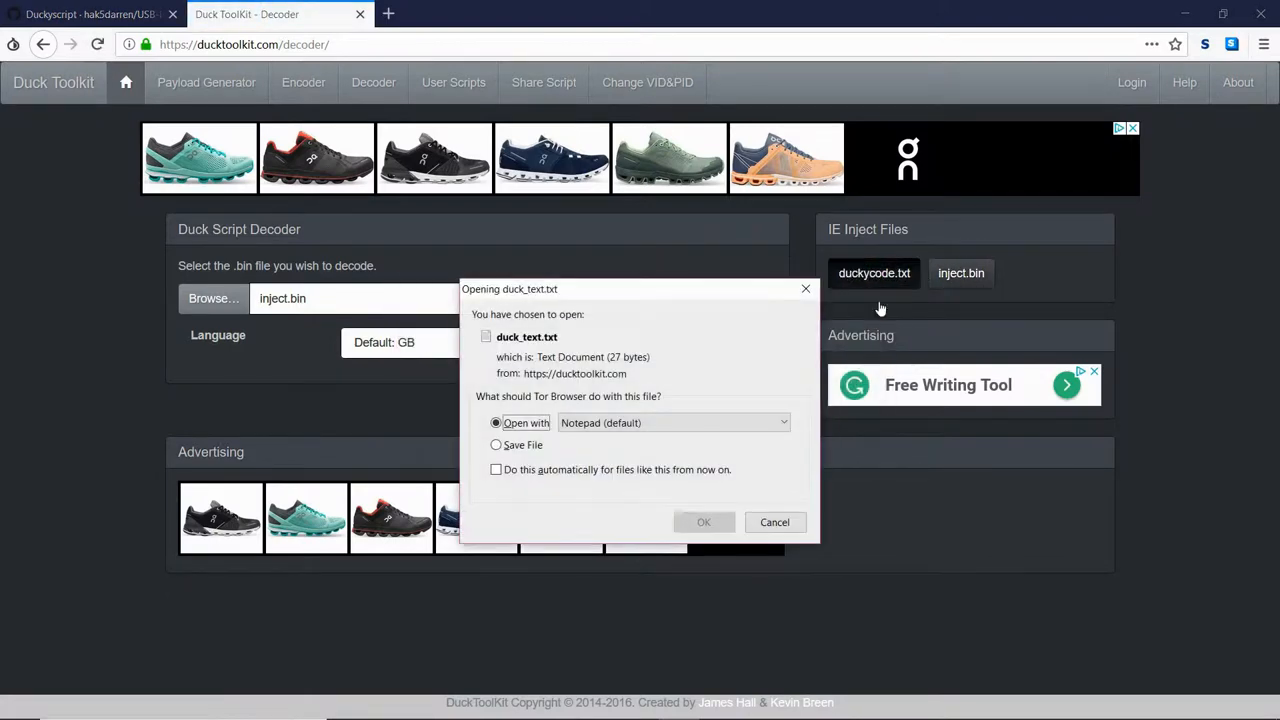
{"action": "left_click", "coordinate": [704, 522]}
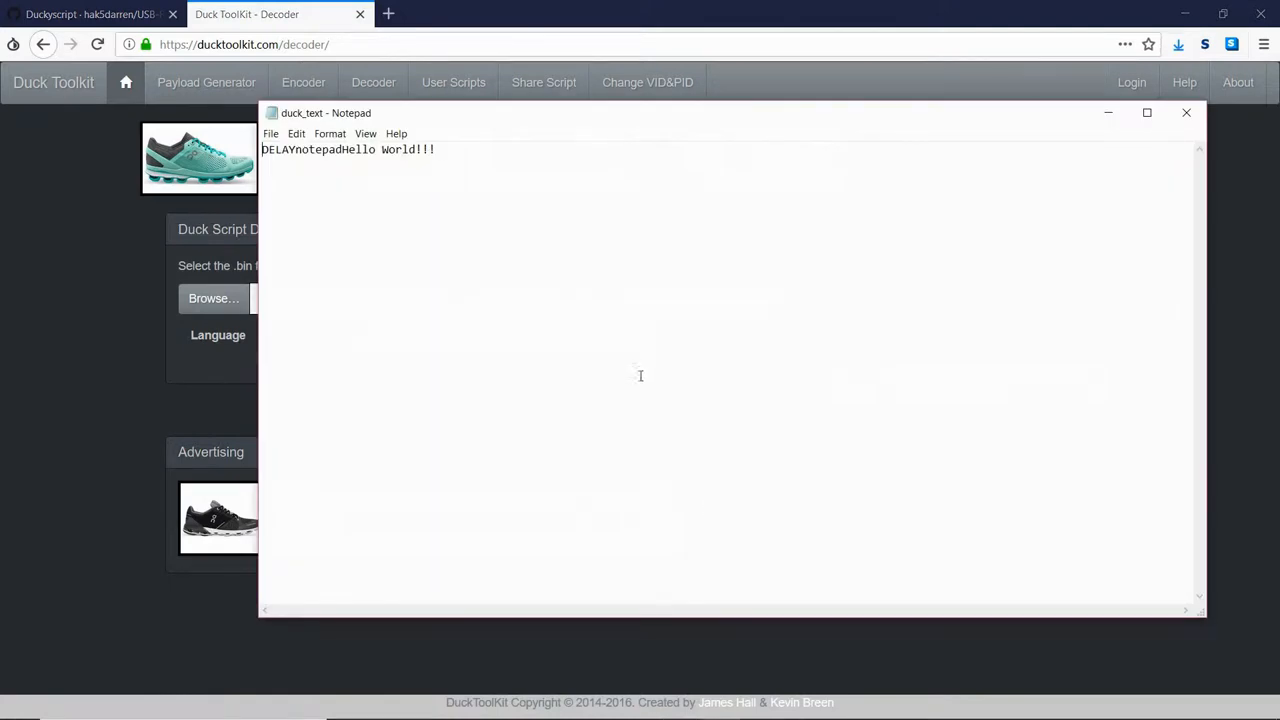